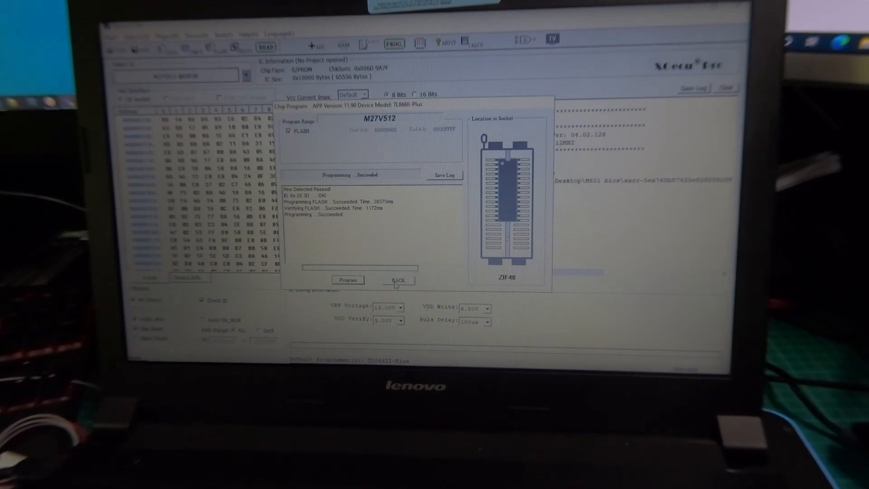
Step: Close the finished Chip Program results and read the M27V512 EPROM contents back successfully
click(397, 279)
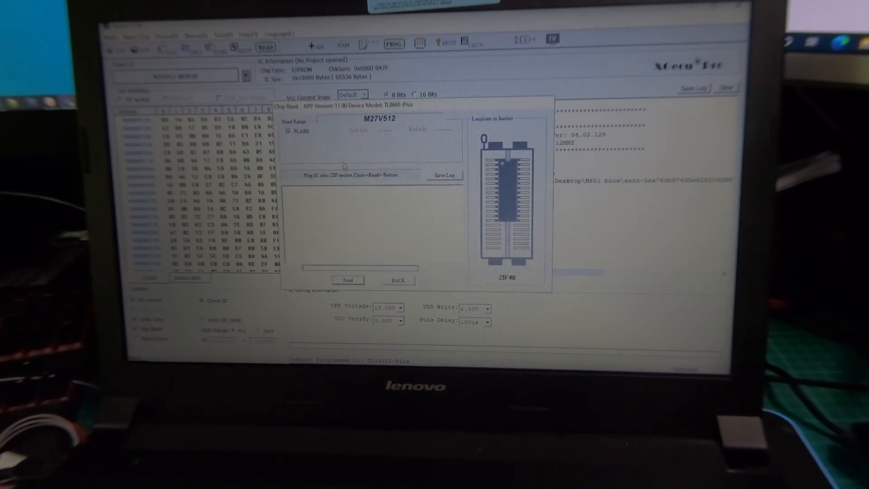
click(348, 280)
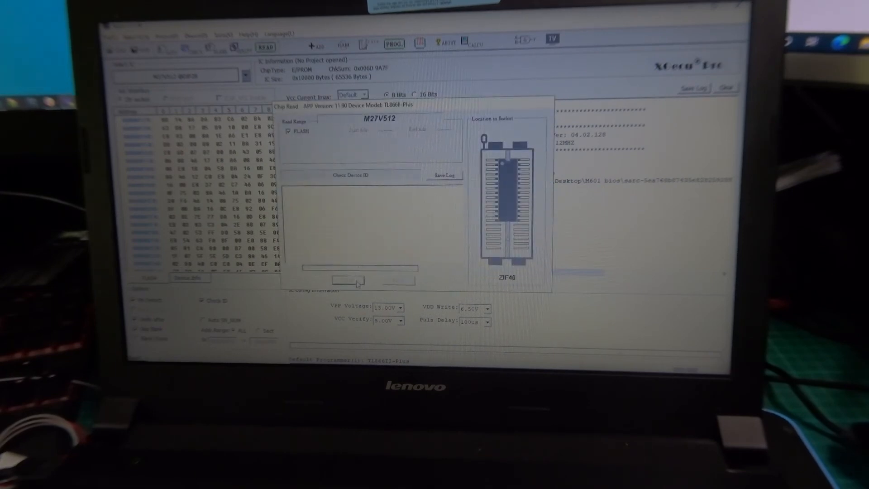
click(348, 281)
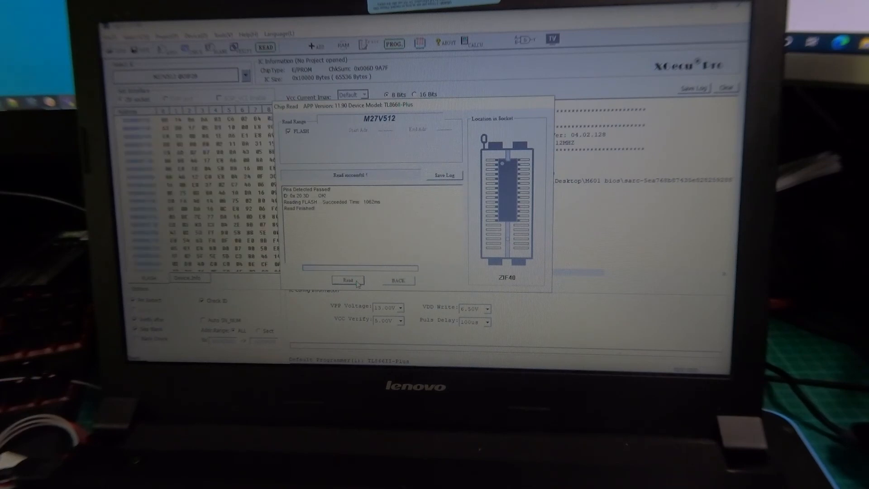